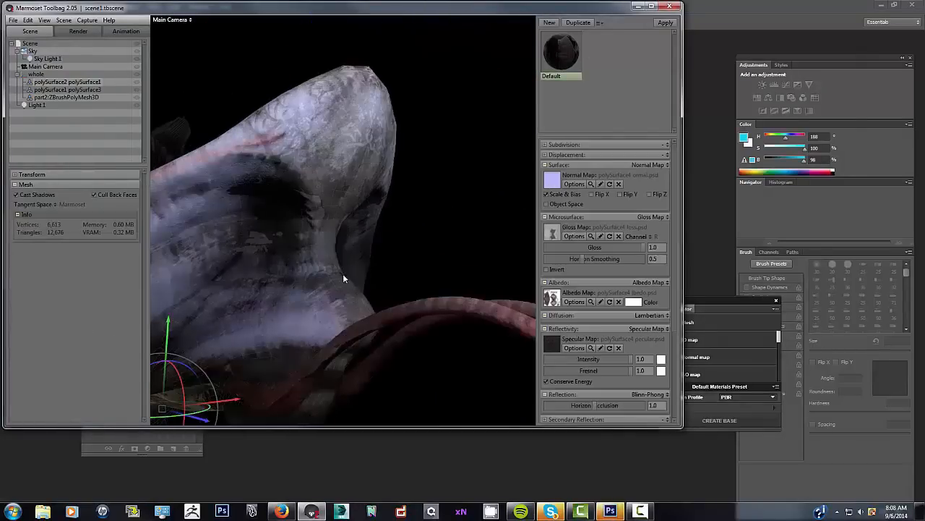
Load Project.xml from the Textures/bod folder as the dDo project.
{"action": "left_click", "coordinate": [591, 183]}
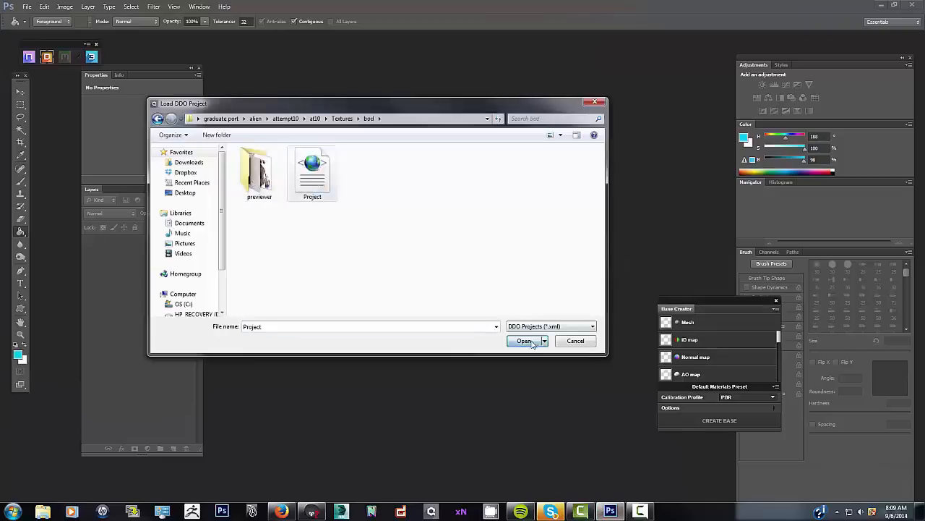
{"action": "left_click", "coordinate": [524, 340]}
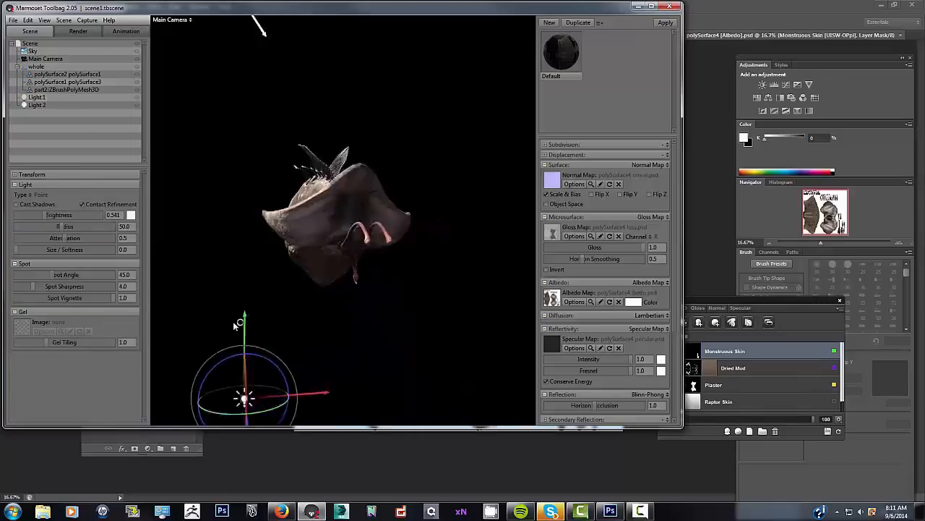
Make Light 2 directional with brightness about 11 and softness about 2.8.
{"action": "left_click", "coordinate": [84, 33]}
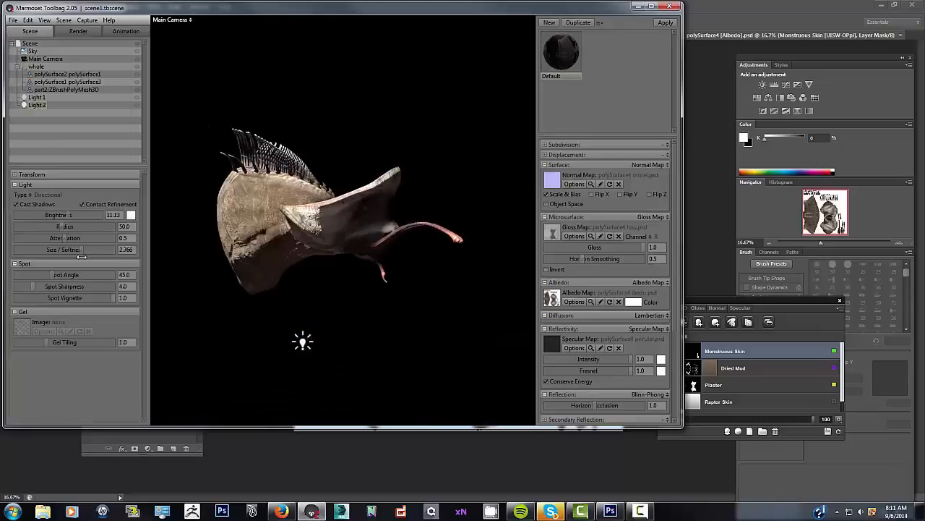
{"action": "left_click", "coordinate": [610, 511]}
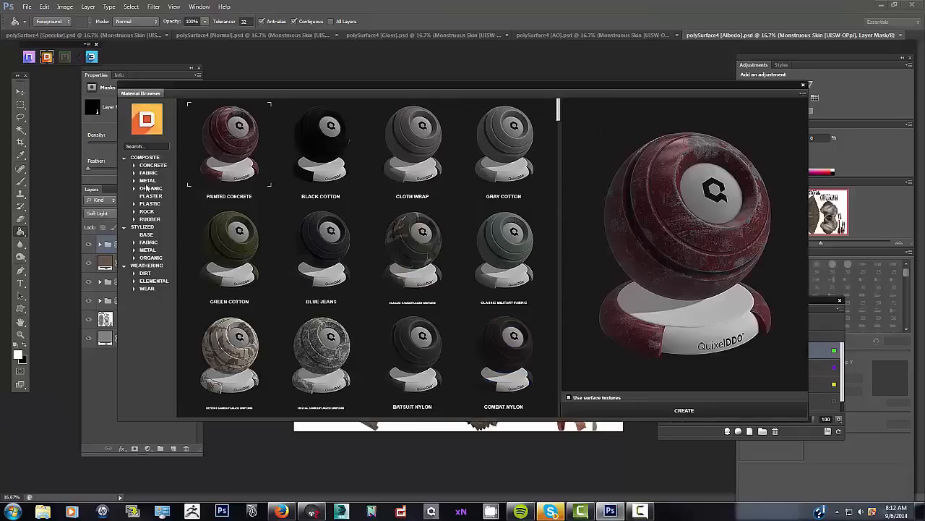
Create organic dDo materials like Monstrous Skin and Dried Mud.
{"action": "left_click", "coordinate": [684, 410]}
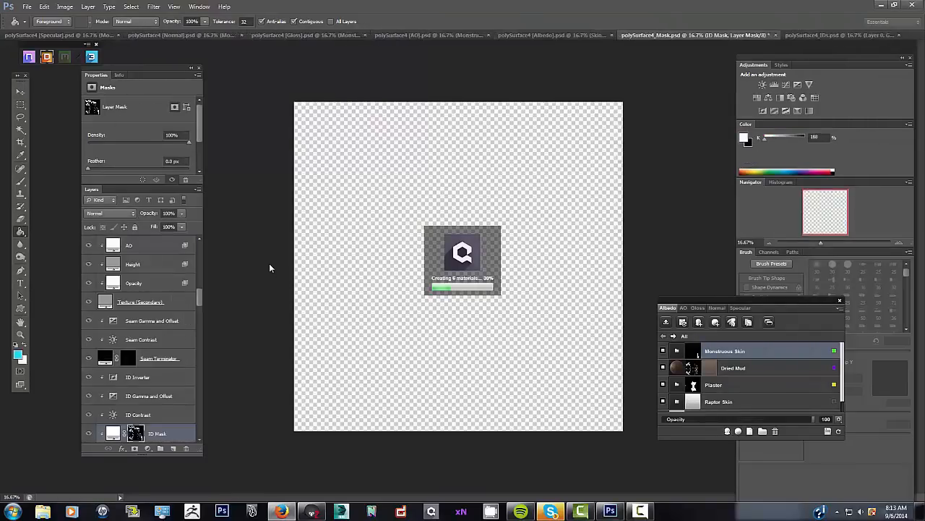
{"action": "left_click", "coordinate": [542, 35]}
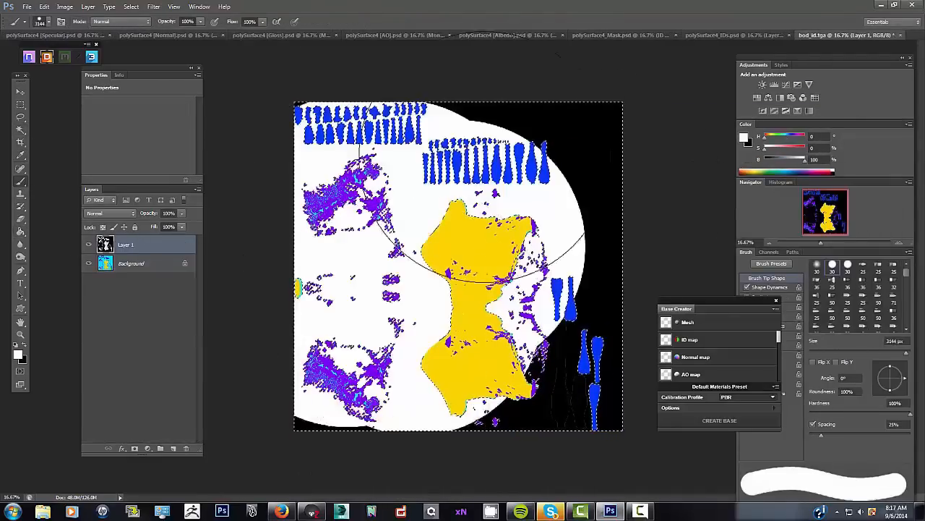
Fill the selected ID regions of bod_id.tga with black.
{"action": "key", "text": "ctrl+shift+s"}
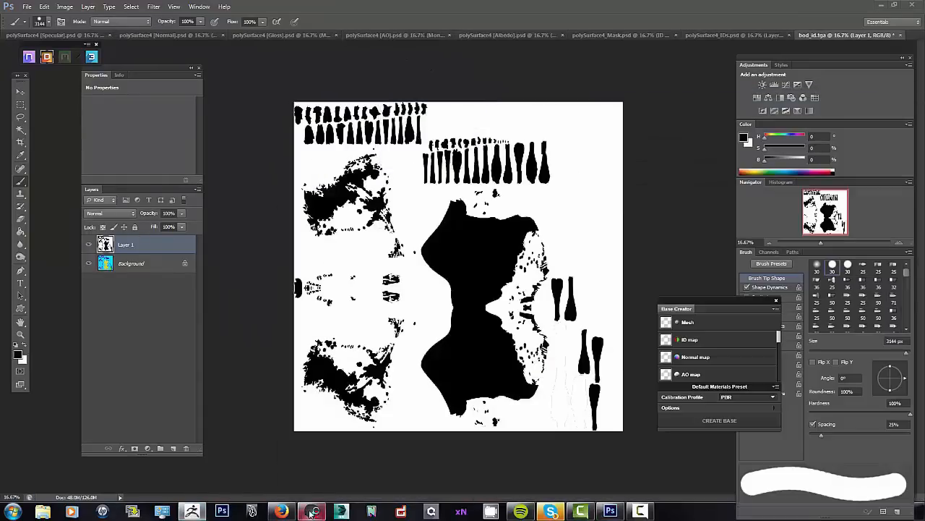
{"action": "mouse_move", "coordinate": [383, 379]}
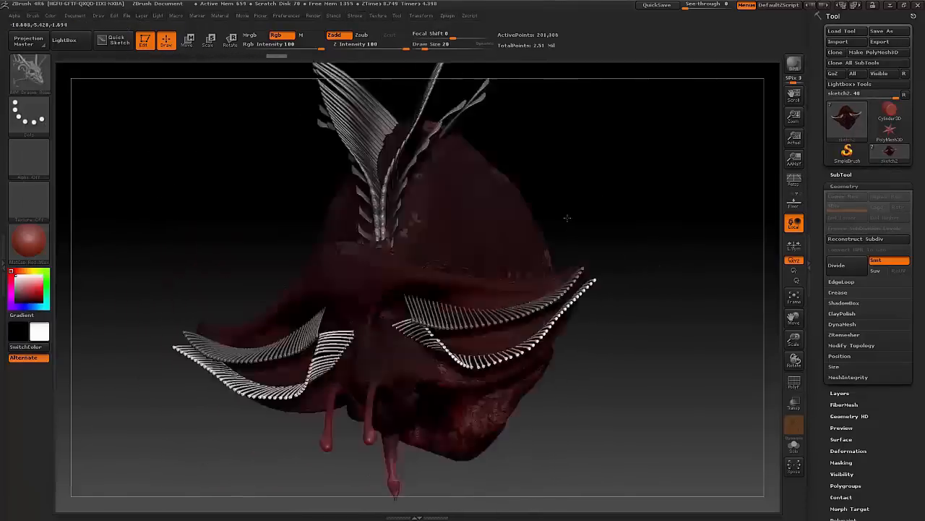
Select the 'whole' creature tool and lasso-mask its rear section.
{"action": "left_click_drag", "start_coordinate": [568, 218], "coordinate": [438, 189]}
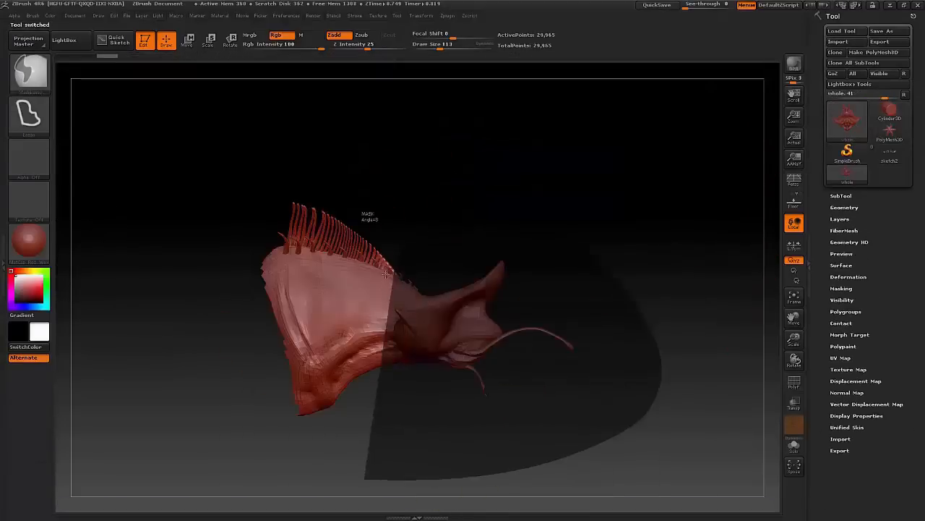
{"action": "left_click_drag", "start_coordinate": [383, 275], "coordinate": [340, 239]}
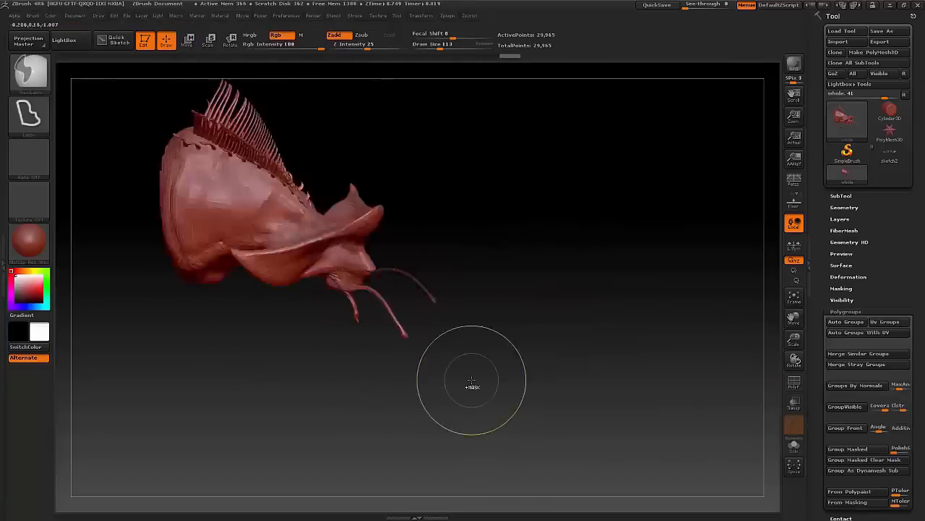
{"action": "left_click_drag", "start_coordinate": [471, 381], "coordinate": [344, 340]}
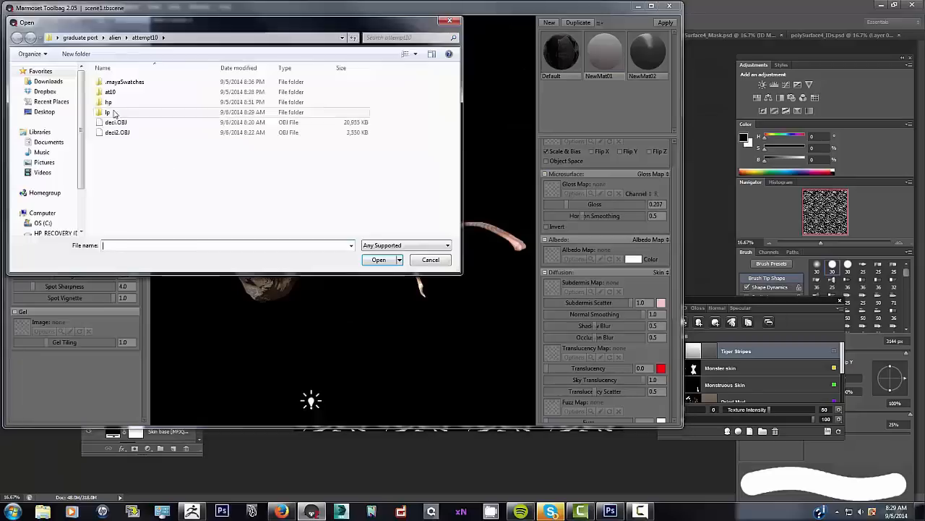
Import the deci OBJ meshes from the attempt10 folder.
{"action": "left_click", "coordinate": [379, 260]}
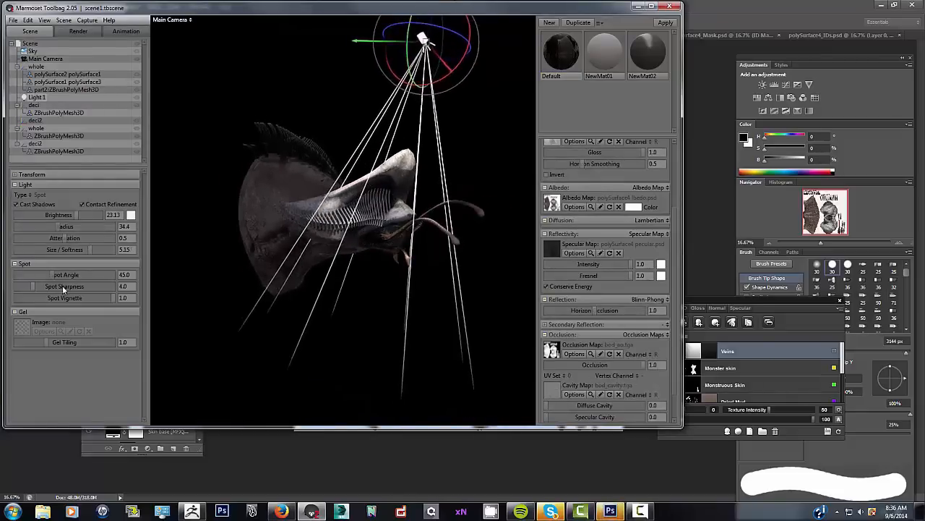
Set Light 1 spot angle to 120, adjust brightness, and set gloss 0.747, specular 0.006.
{"action": "left_click", "coordinate": [610, 509]}
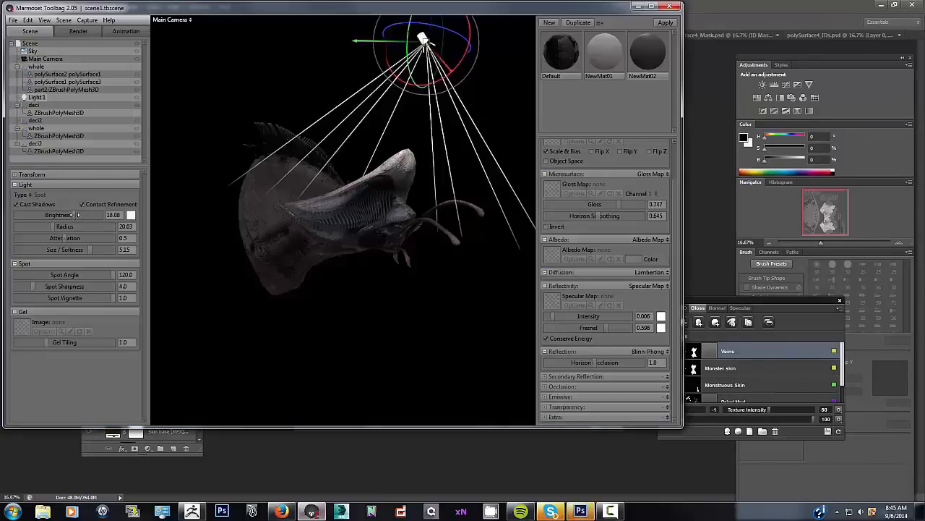
{"action": "left_click", "coordinate": [220, 511]}
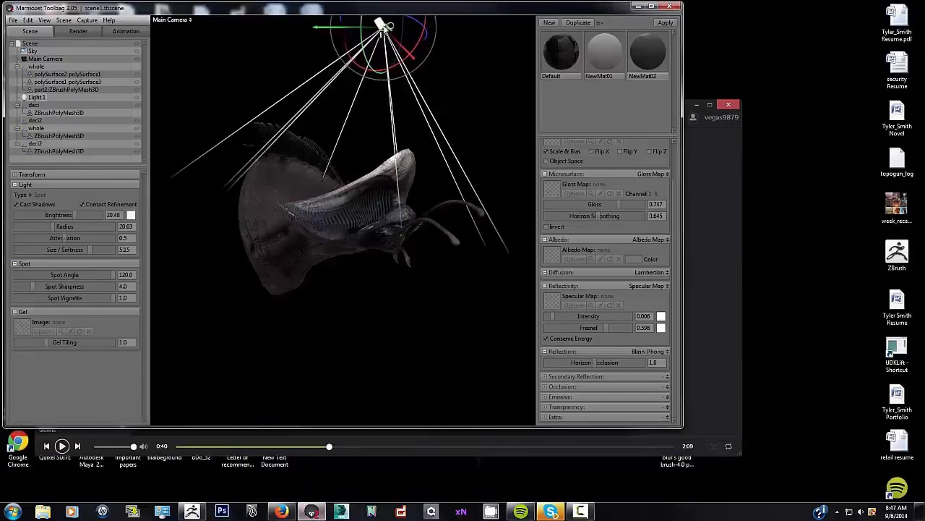
{"action": "left_click", "coordinate": [35, 57]}
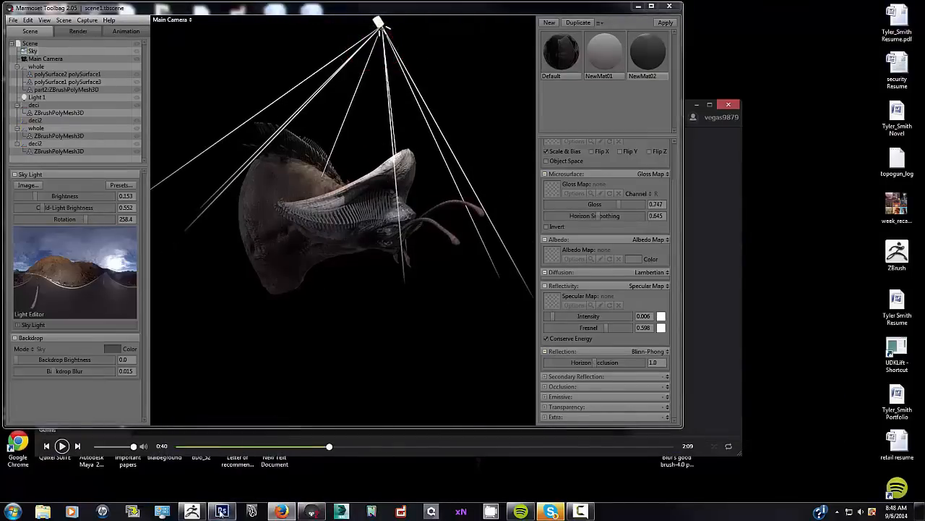
{"action": "left_click", "coordinate": [221, 511]}
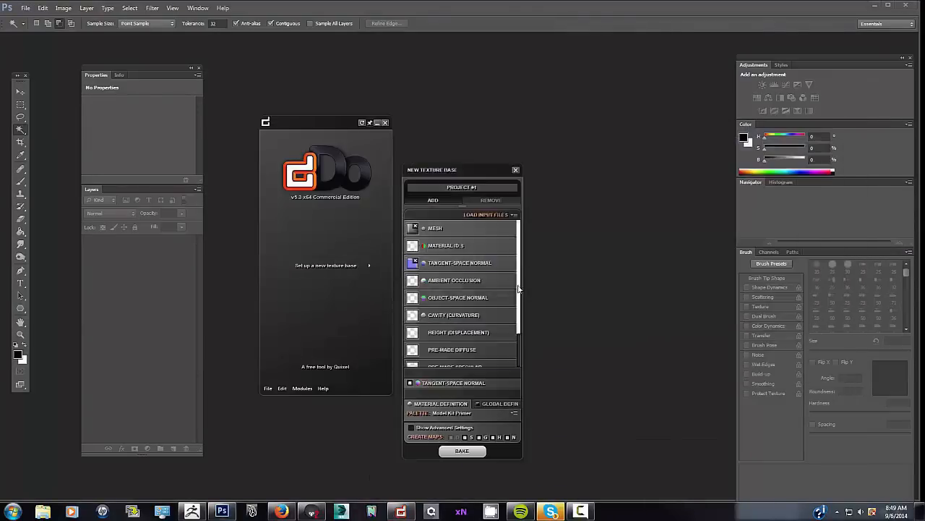
Start a new dDo texture base from the dDo launcher.
{"action": "left_click", "coordinate": [516, 169]}
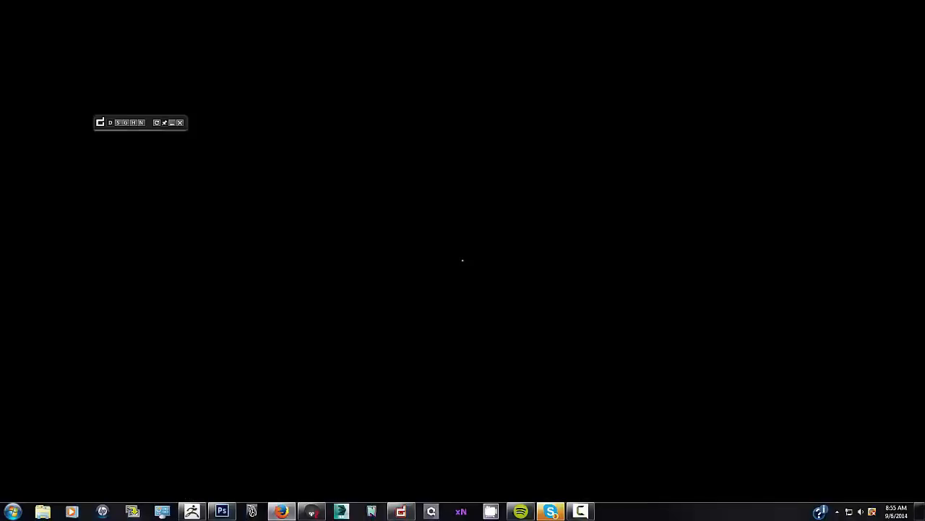
{"action": "left_click", "coordinate": [221, 511]}
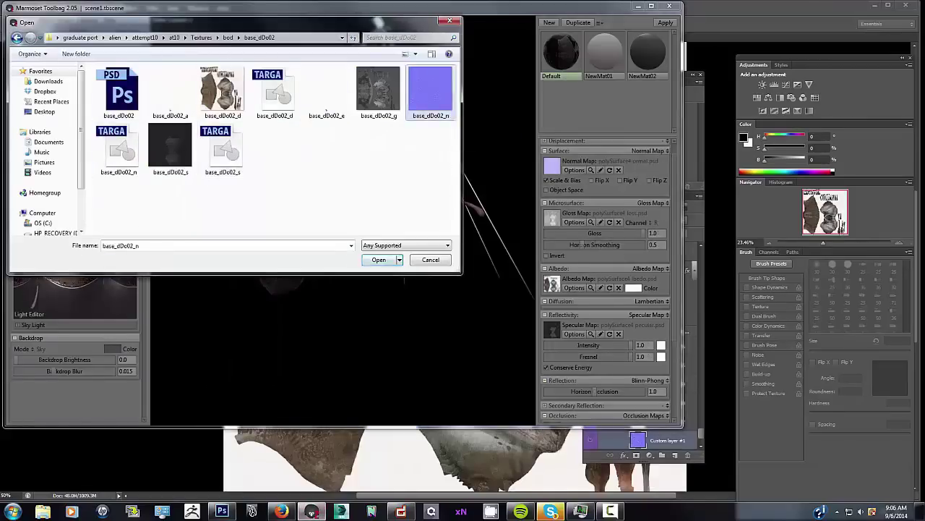
Choose base_dDo02_n from Textures/bod as the material's normal map.
{"action": "left_click", "coordinate": [377, 87]}
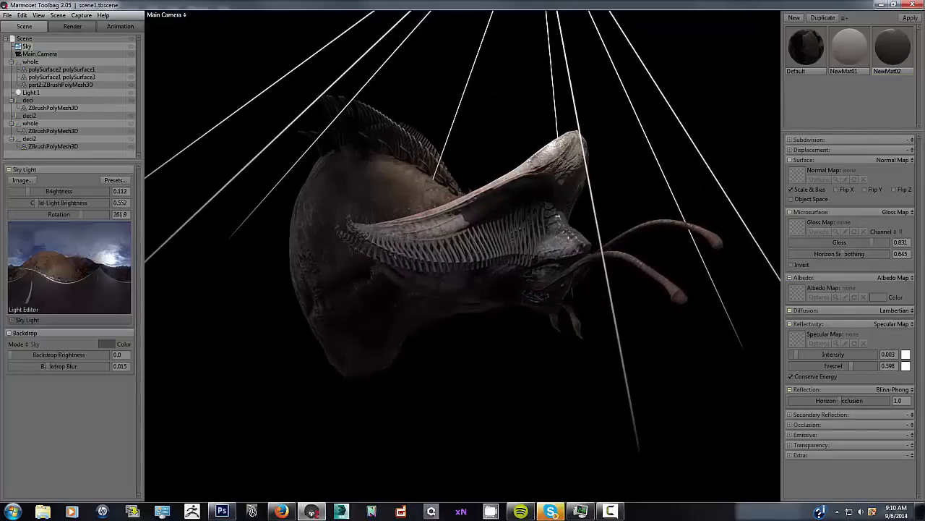
Select a ZBrushPolyMesh3D object in the Scene outliner.
{"action": "left_click", "coordinate": [31, 92]}
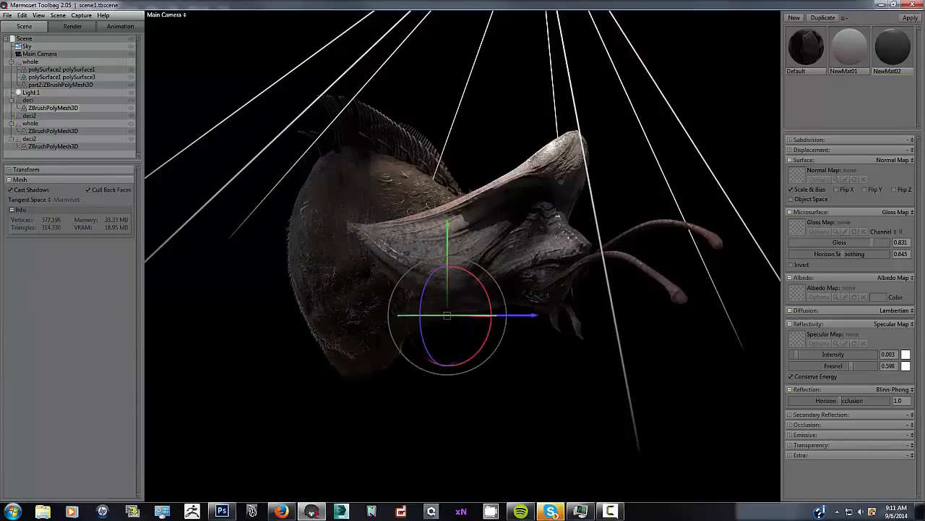
{"action": "left_click", "coordinate": [9, 16]}
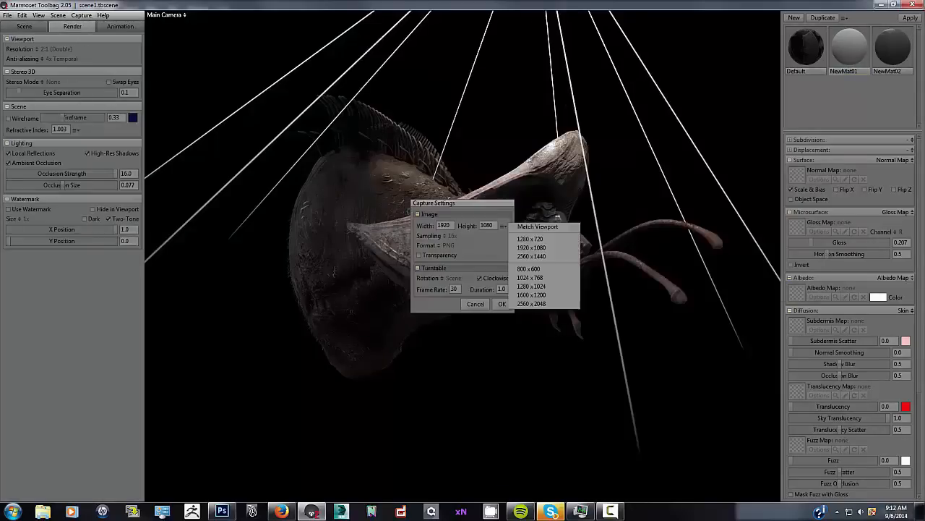
Confirm the 1920×1080 capture size and capture two creature renders via Capture > Image & Open.
{"action": "left_click", "coordinate": [475, 303]}
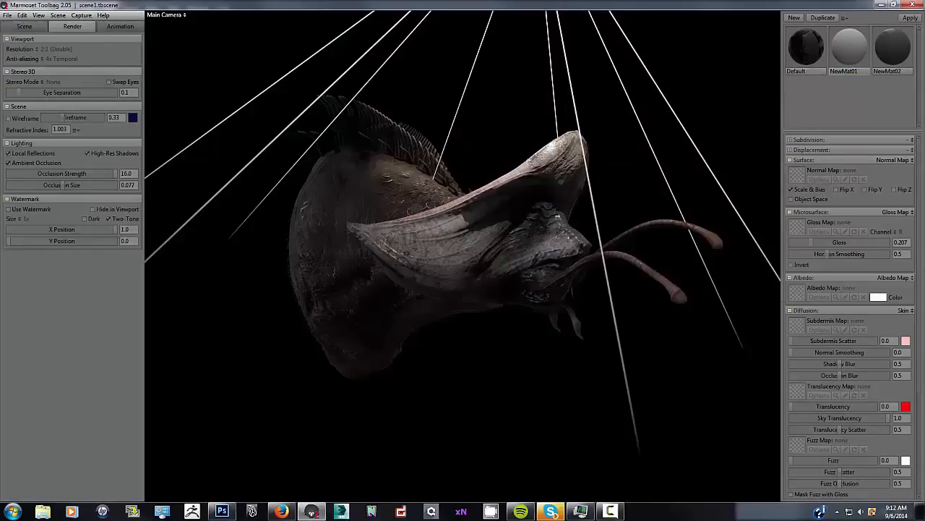
{"action": "left_click", "coordinate": [91, 15]}
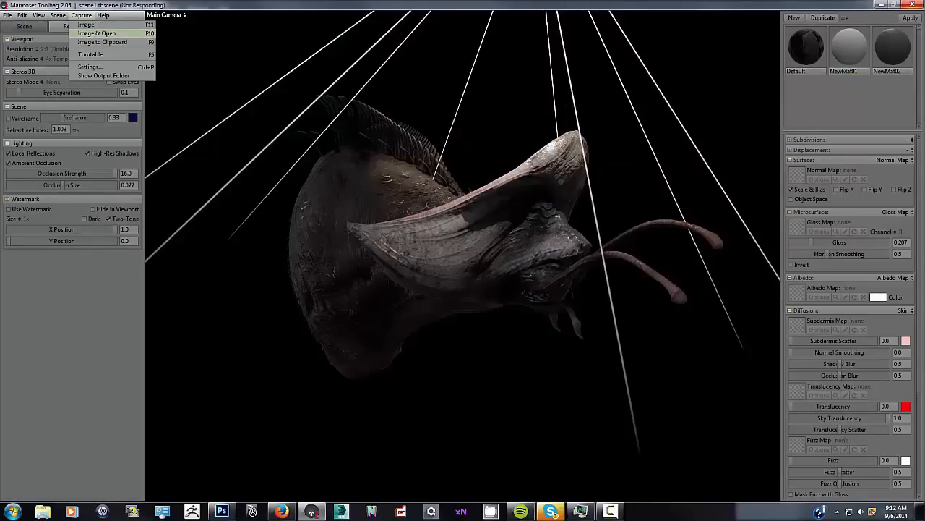
{"action": "left_click", "coordinate": [222, 510]}
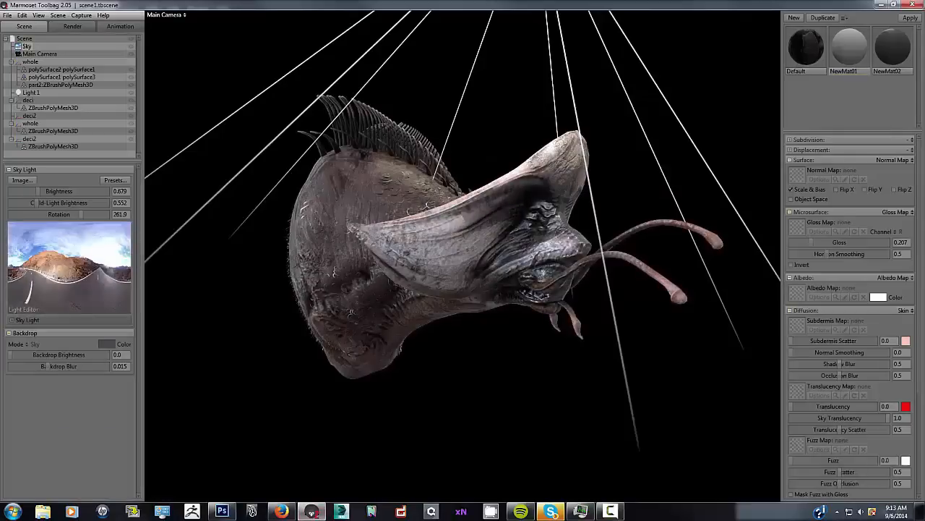
{"action": "left_click", "coordinate": [88, 16]}
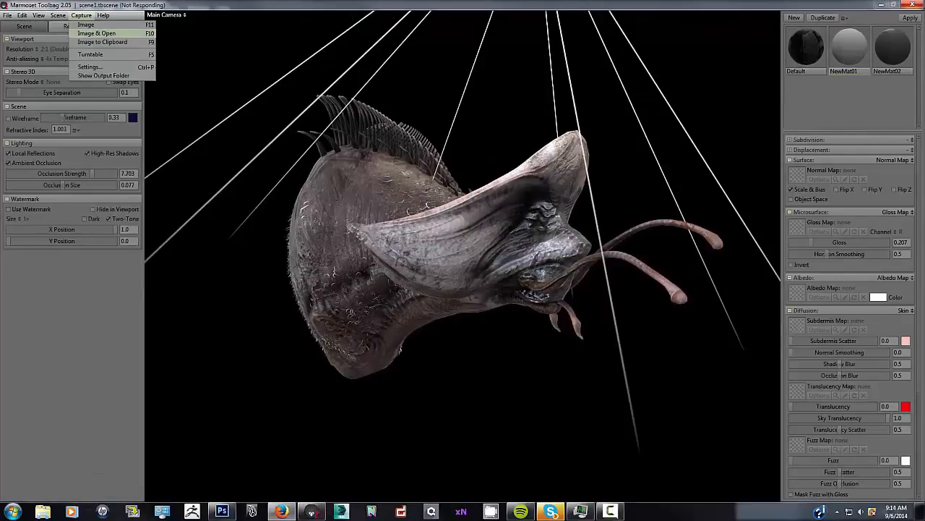
{"action": "left_click", "coordinate": [221, 509]}
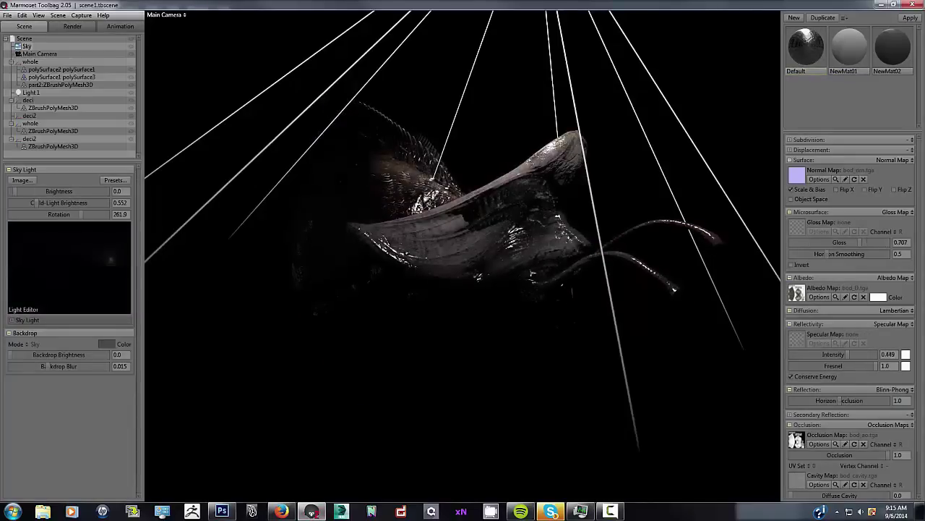
Raise the skin's Specular Intensity and fine-tune its Gloss.
{"action": "left_click", "coordinate": [86, 16]}
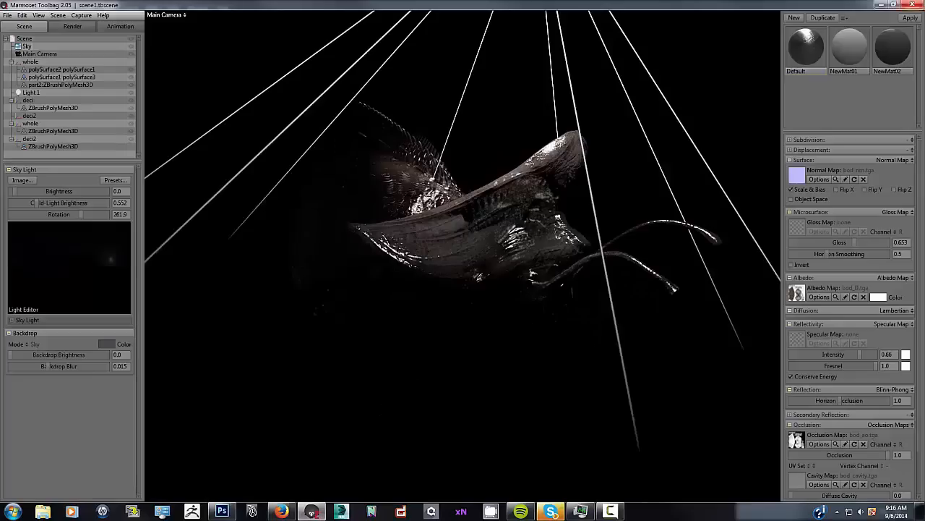
{"action": "left_click", "coordinate": [222, 511]}
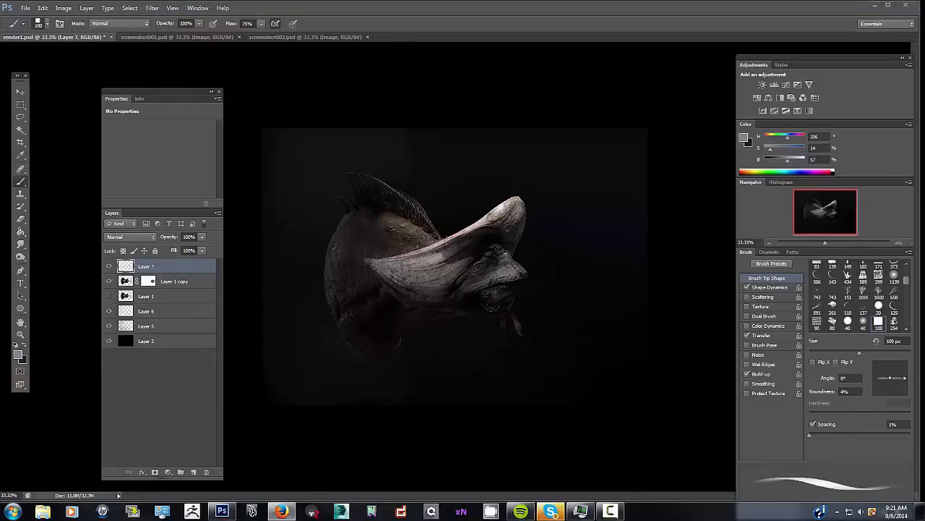
Flip the canvas horizontally and paint textured brush strokes over the creature on Layer 7.
{"action": "left_click", "coordinate": [63, 7]}
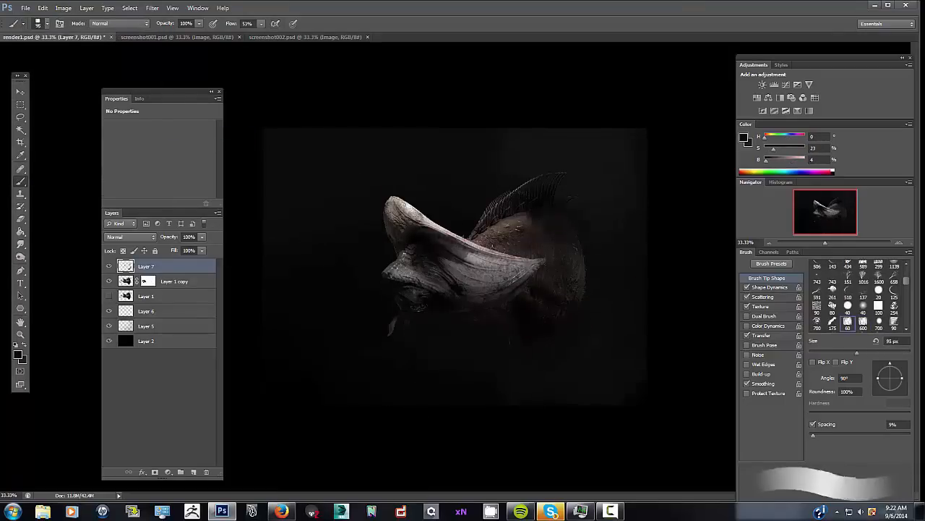
{"action": "left_click", "coordinate": [47, 31]}
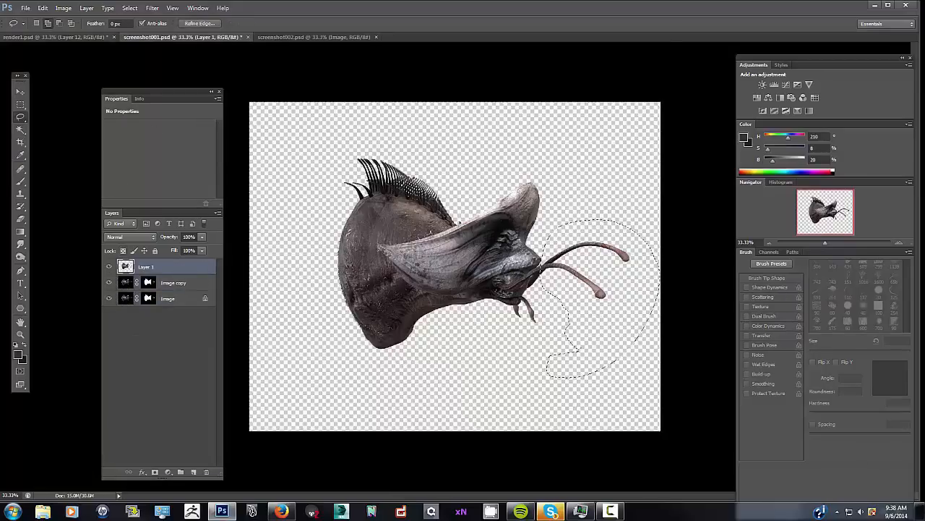
Draw a Lasso selection around the creature's antennae in screenshot001.psd.
{"action": "left_click", "coordinate": [130, 236]}
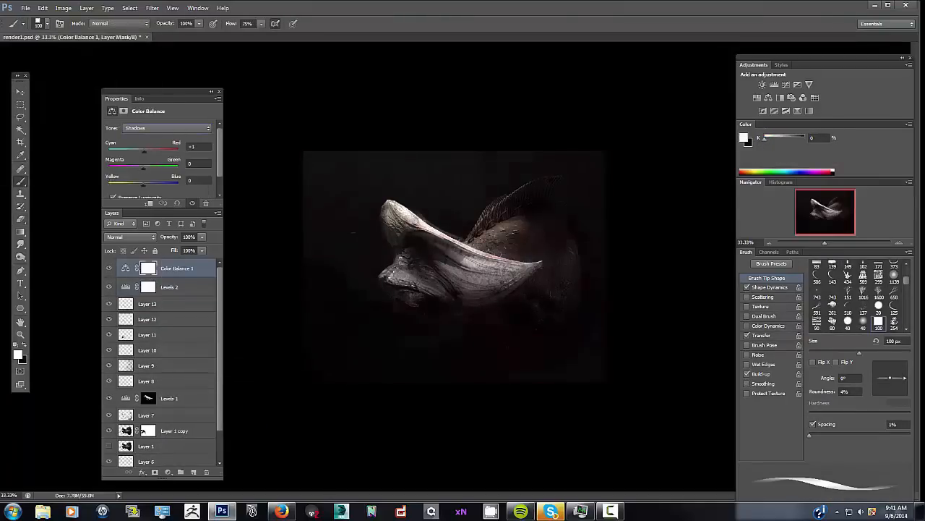
Shift the shadow colours with the Color Balance Shadows Cyan-Red slider.
{"action": "left_click", "coordinate": [166, 128]}
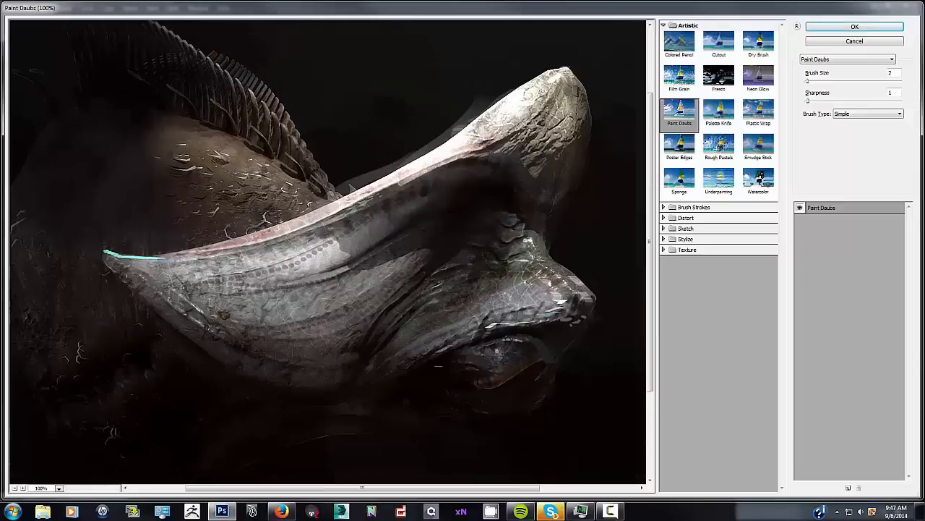
Accept the Paint Daubs effect and apply an 11%, 1.5 px Unsharp Mask.
{"action": "left_click", "coordinate": [866, 25]}
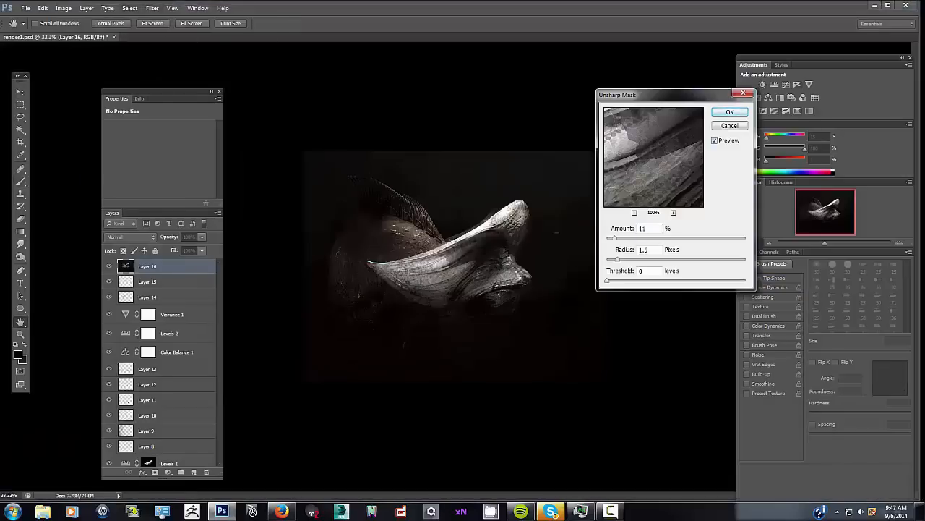
{"action": "left_click", "coordinate": [730, 112]}
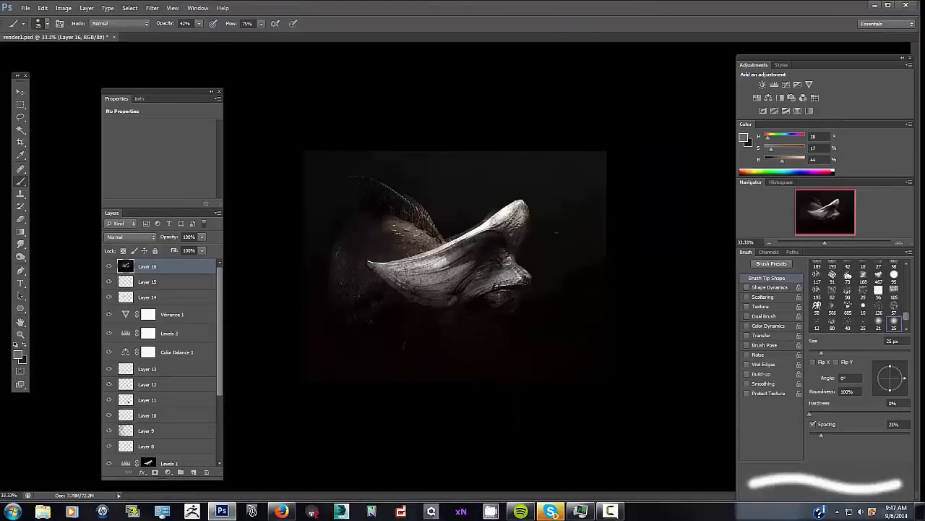